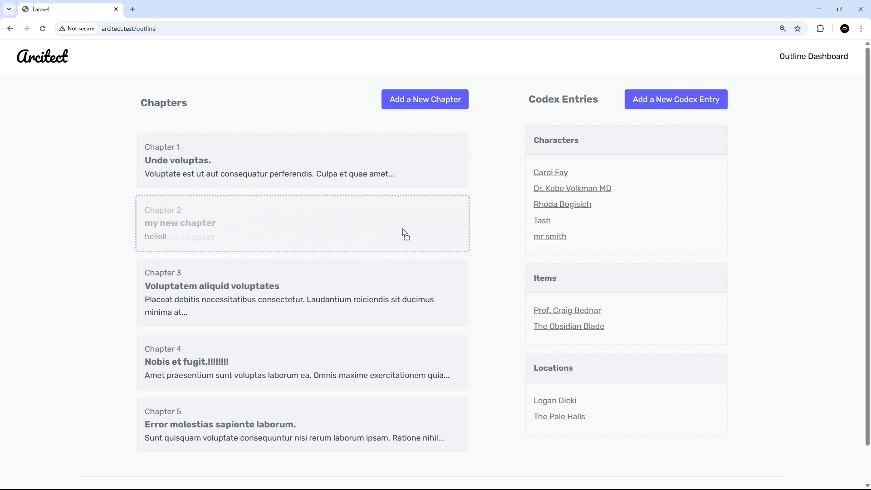
Drag 'my new chapter' to the bottom and 'Error molestias sapiente laborum.' to the top of the chapter list
left_click_drag(303, 223, 302, 362)
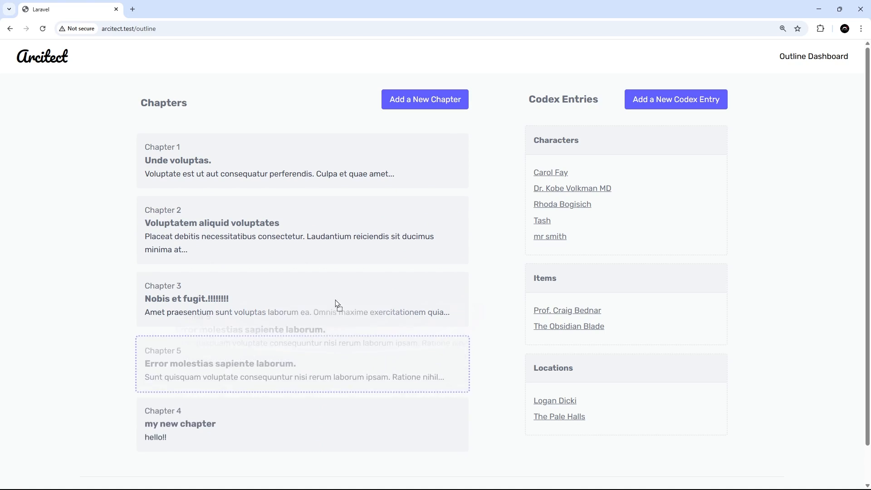
left_click_drag(303, 364, 303, 160)
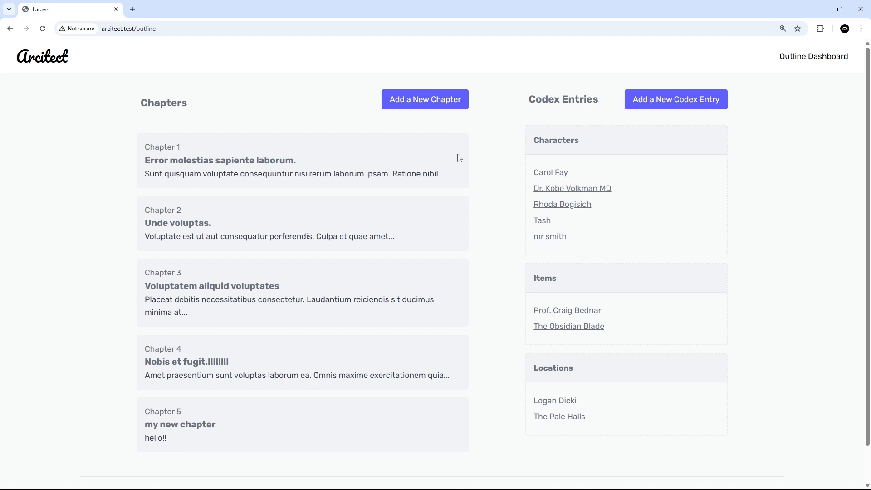
mouse_move(460, 191)
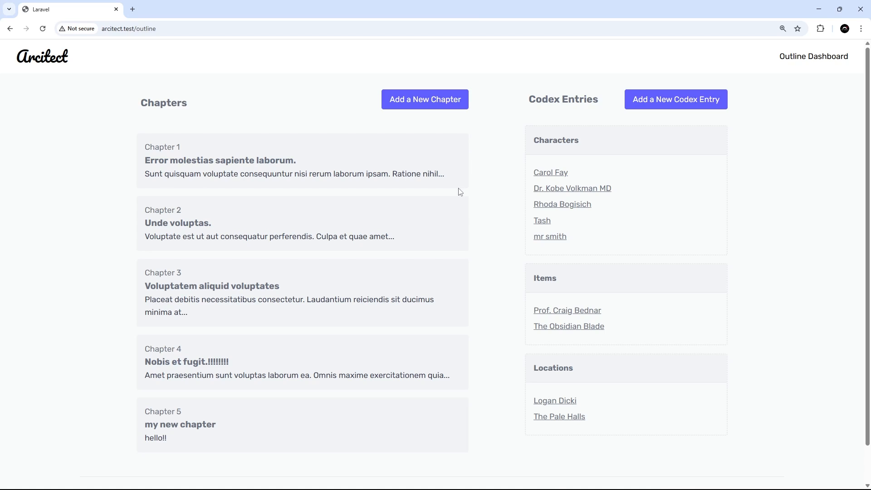
mouse_move(392, 243)
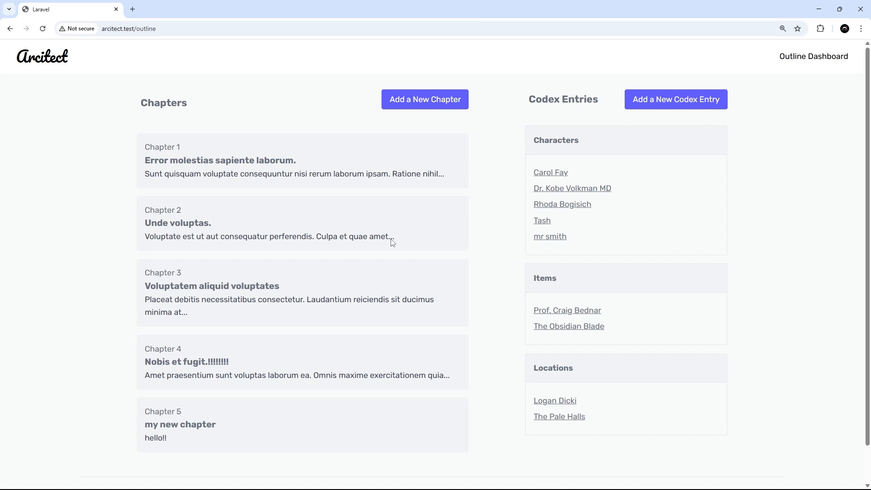
mouse_move(348, 167)
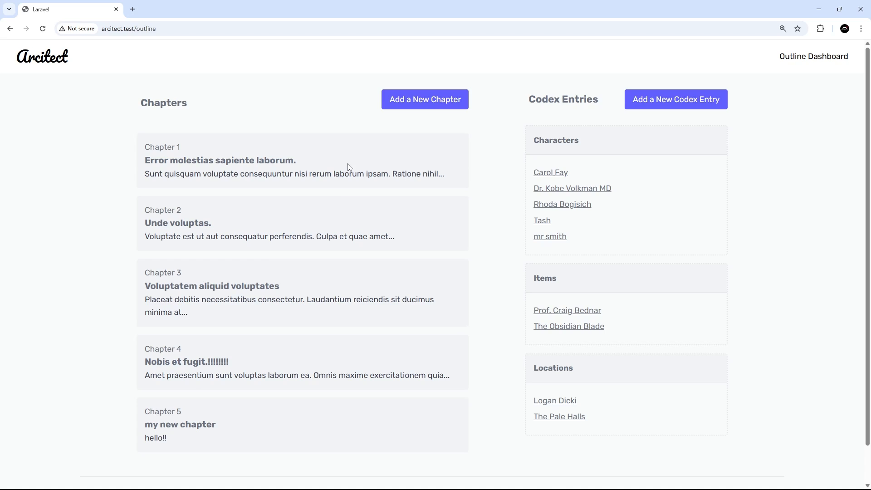
mouse_move(468, 202)
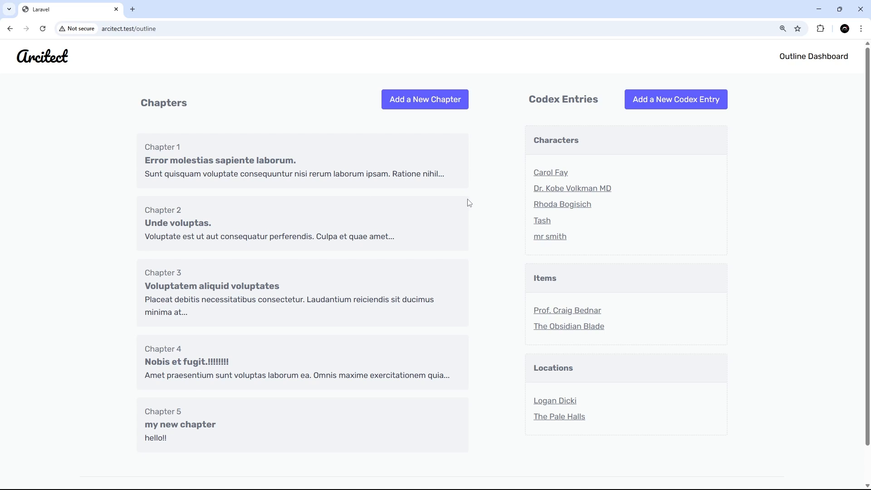
mouse_move(470, 198)
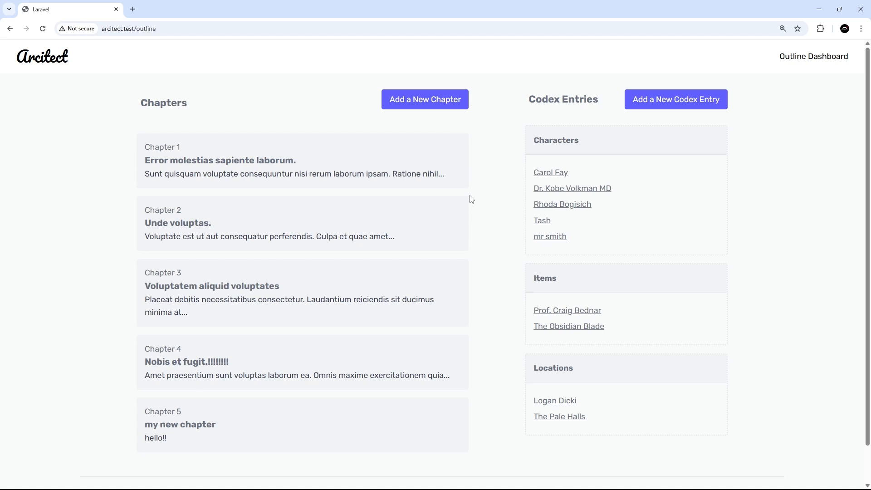
mouse_move(270, 199)
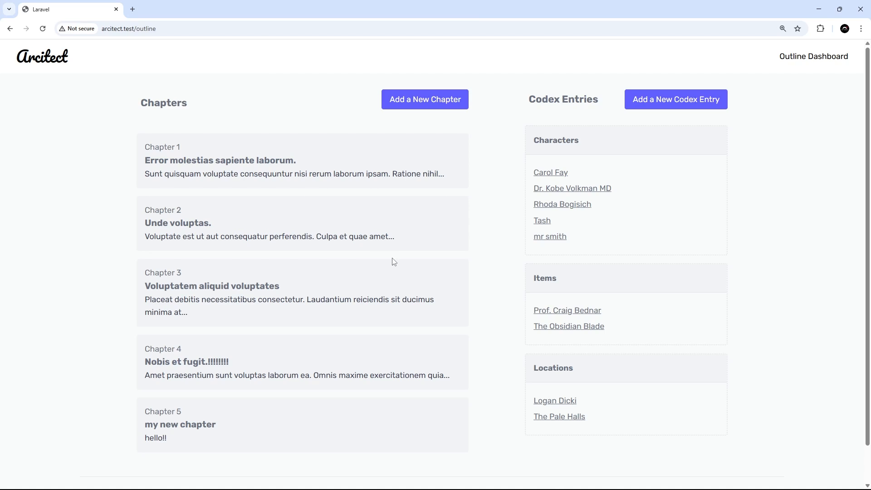
mouse_move(392, 253)
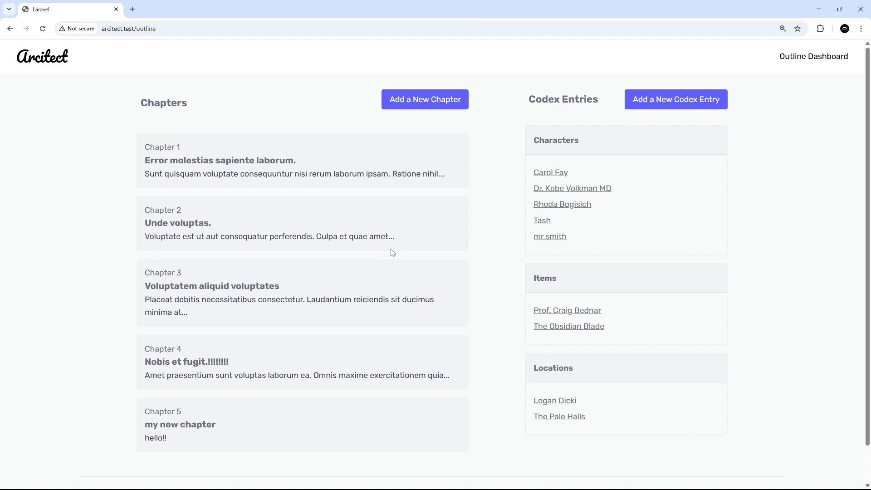
mouse_move(297, 277)
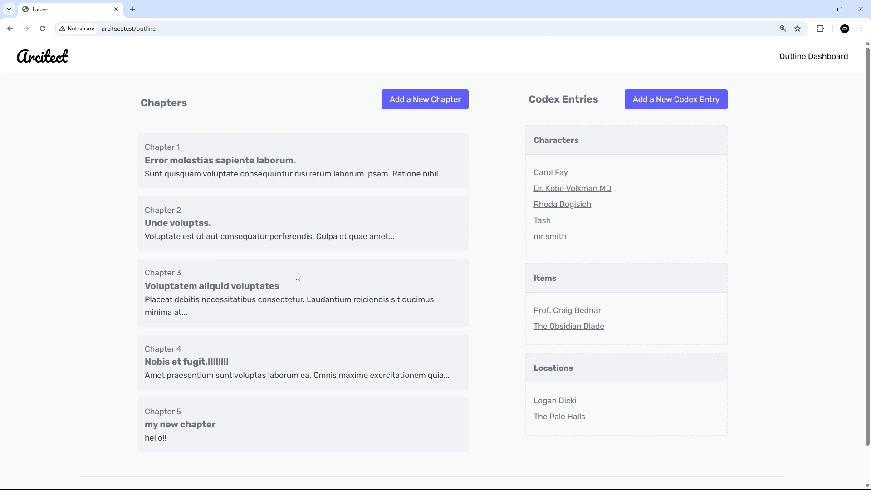
mouse_move(378, 360)
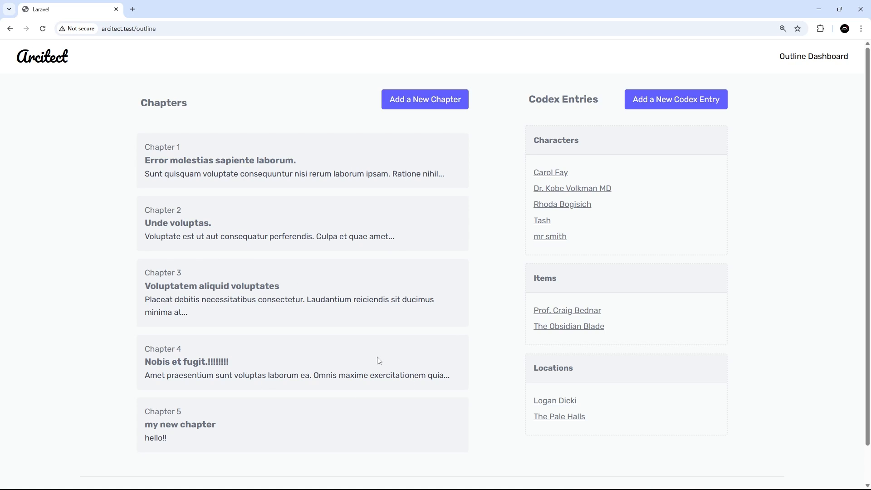
mouse_move(381, 360)
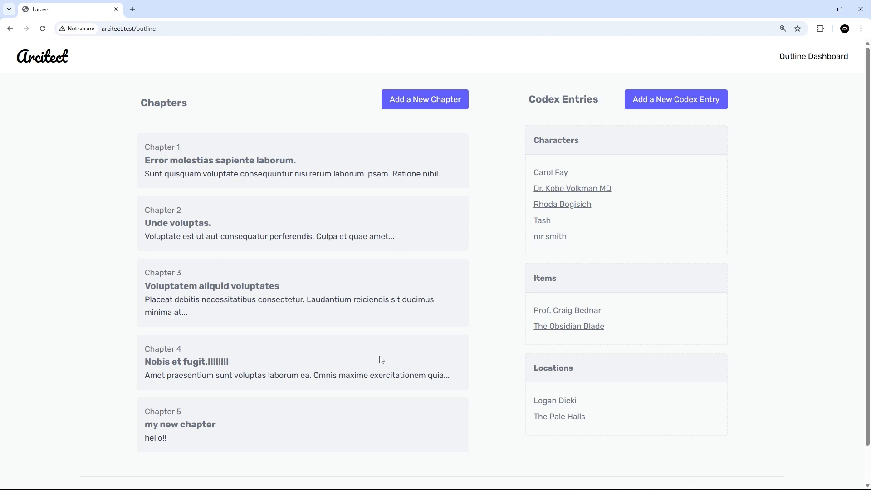
mouse_move(201, 340)
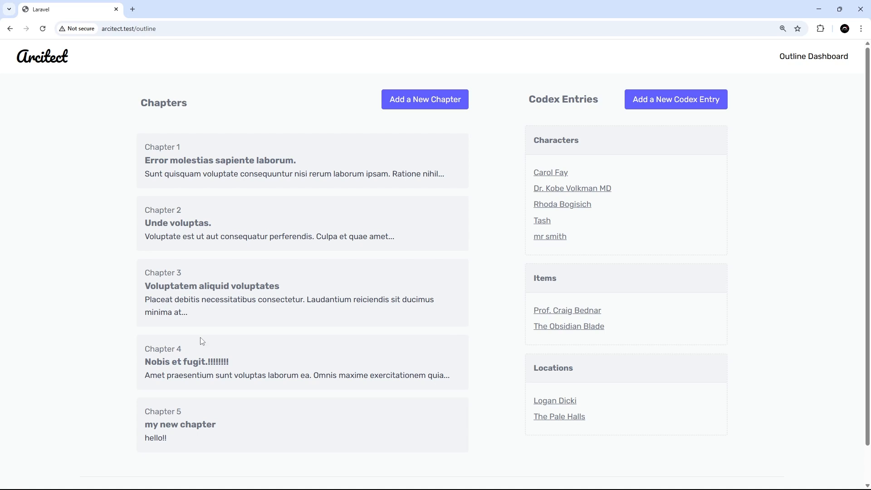
mouse_move(328, 298)
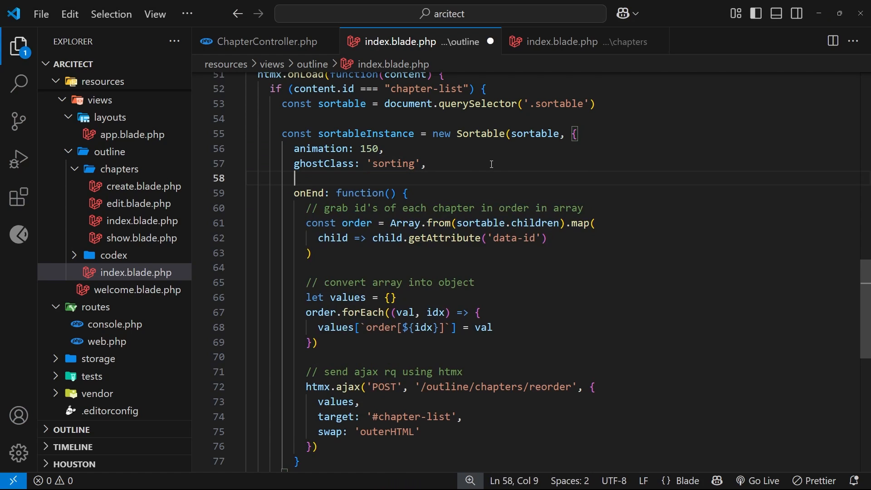
Add handle: '.handle', to the Sortable options in outline/index.blade.php and save
type("handle:")
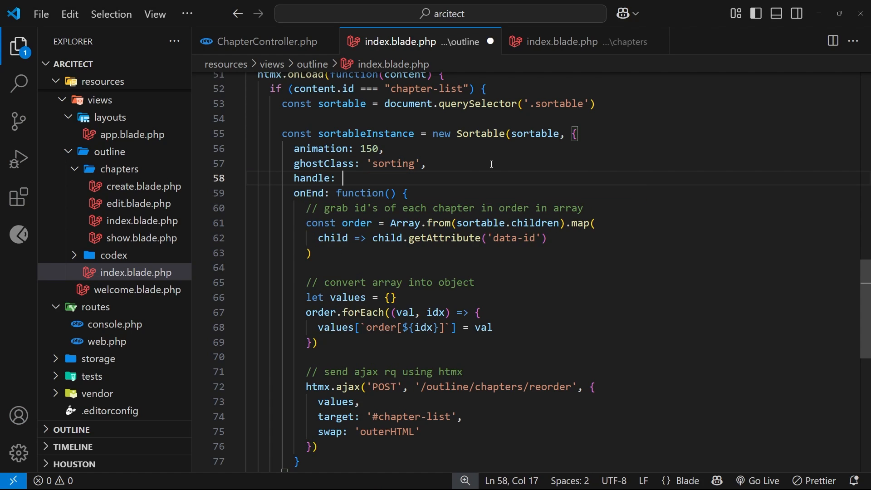
type("'")
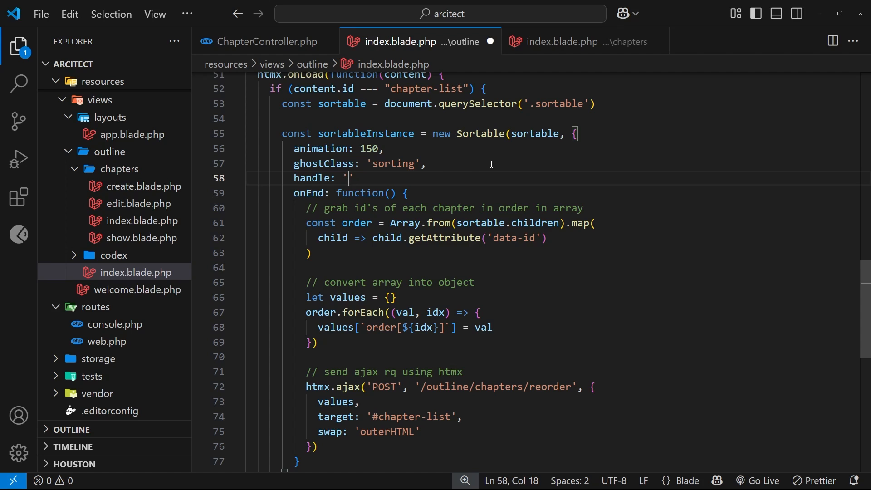
type(".handl")
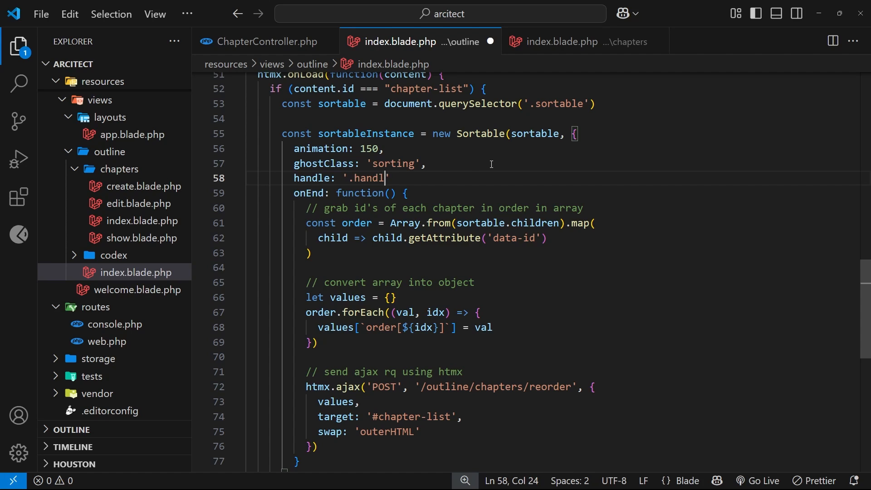
type("e',")
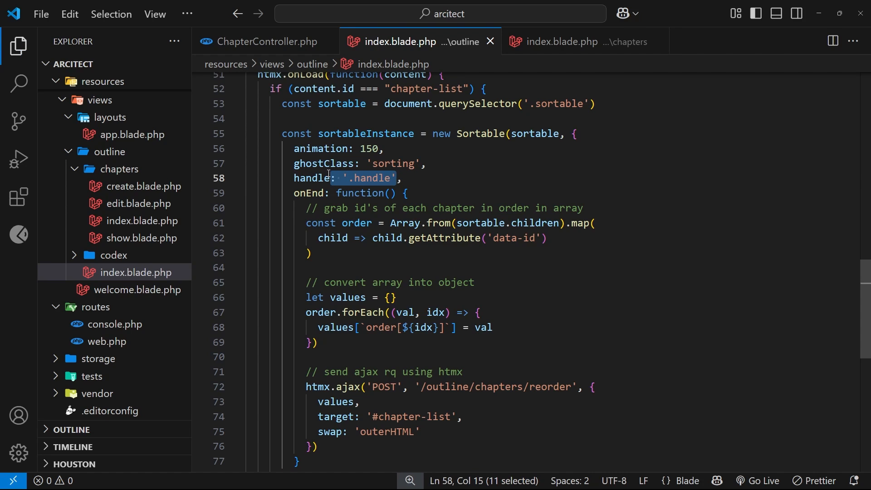
left_click(578, 41)
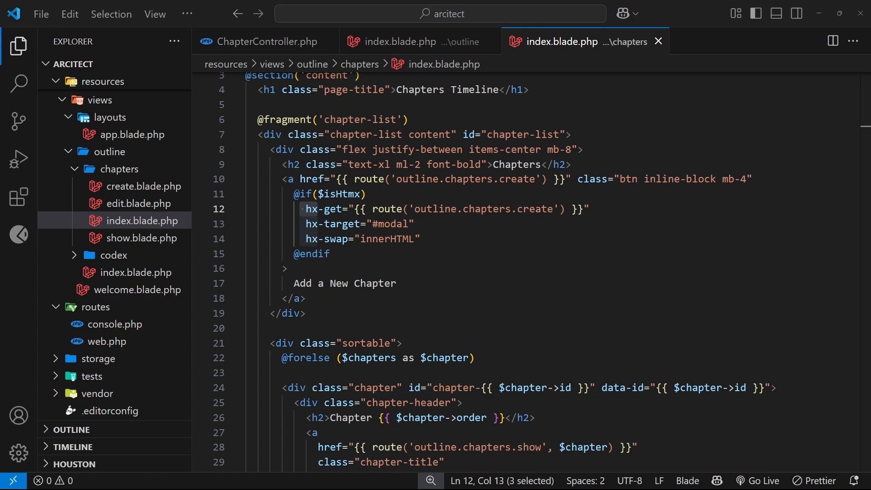
scroll("down", 3)
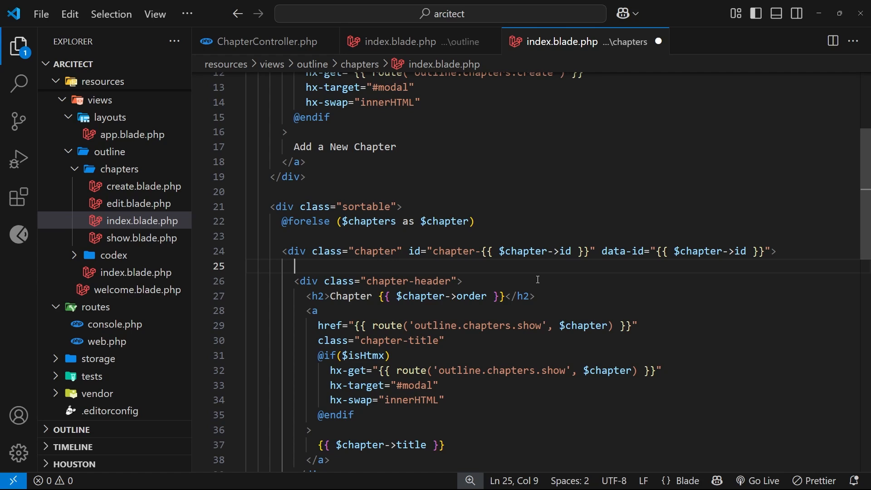
type("@if()")
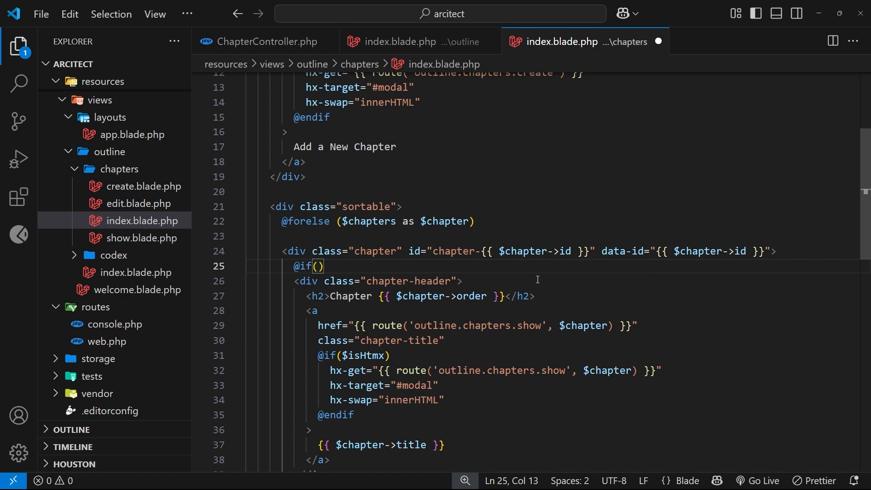
type("$isHmtx")
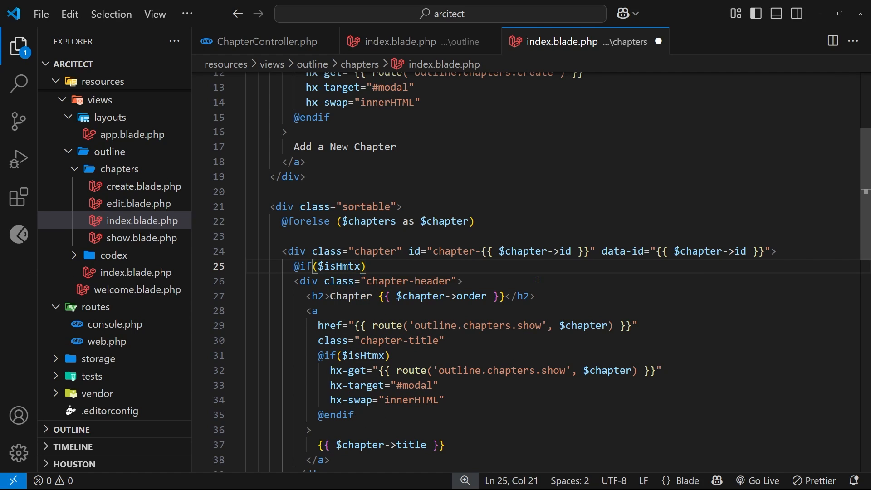
key("enter")
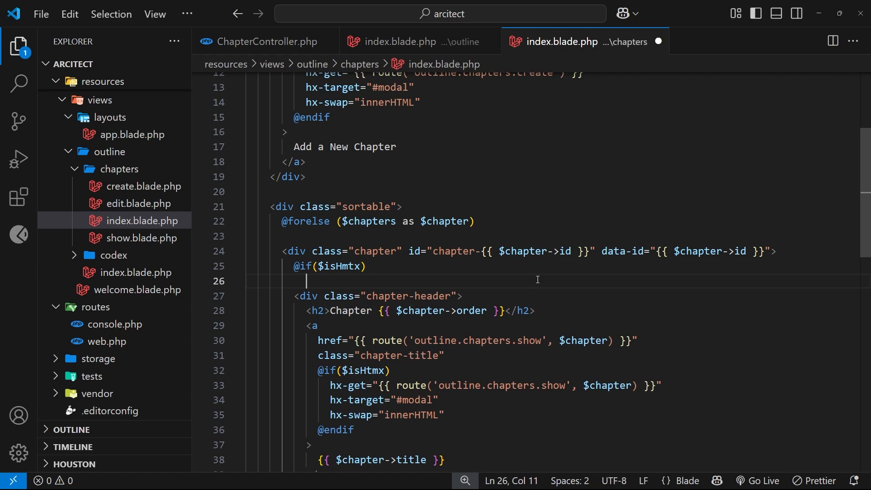
type("div.")
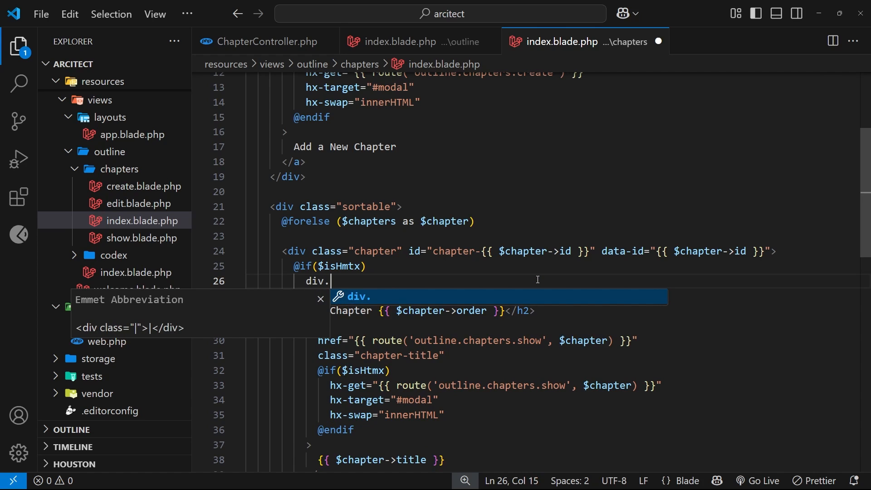
key("Tab")
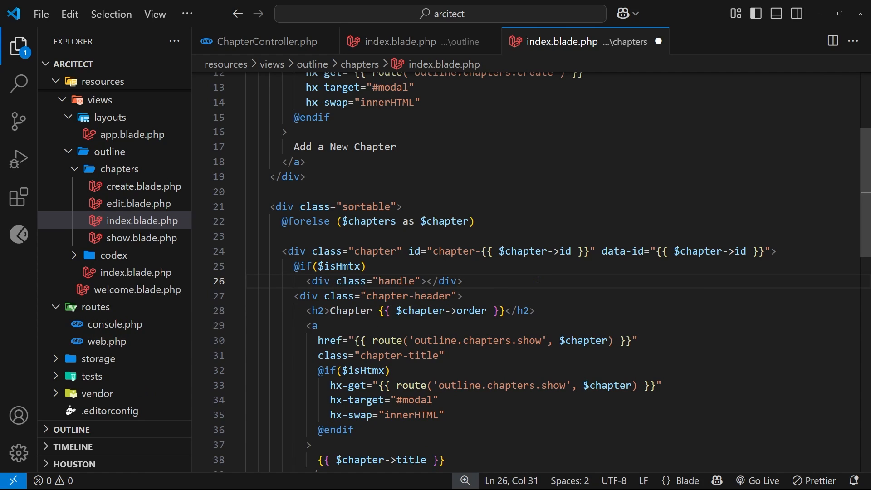
type("☰")
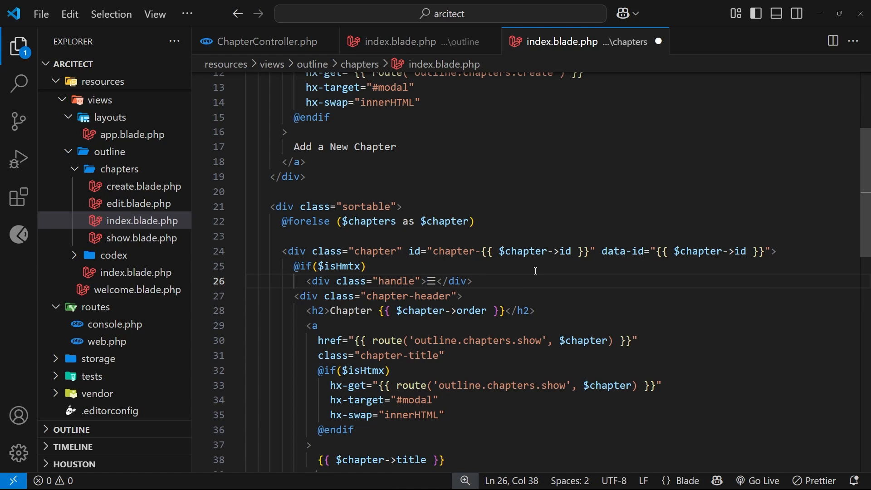
type("@endif")
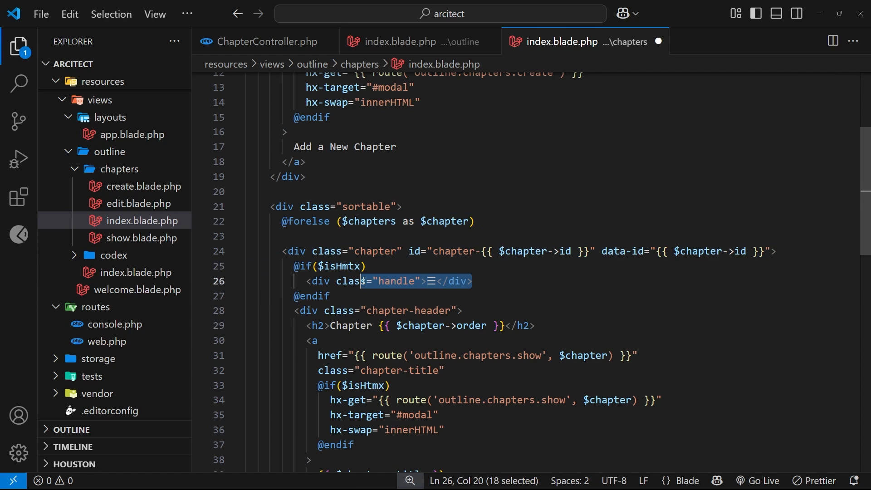
left_click(328, 295)
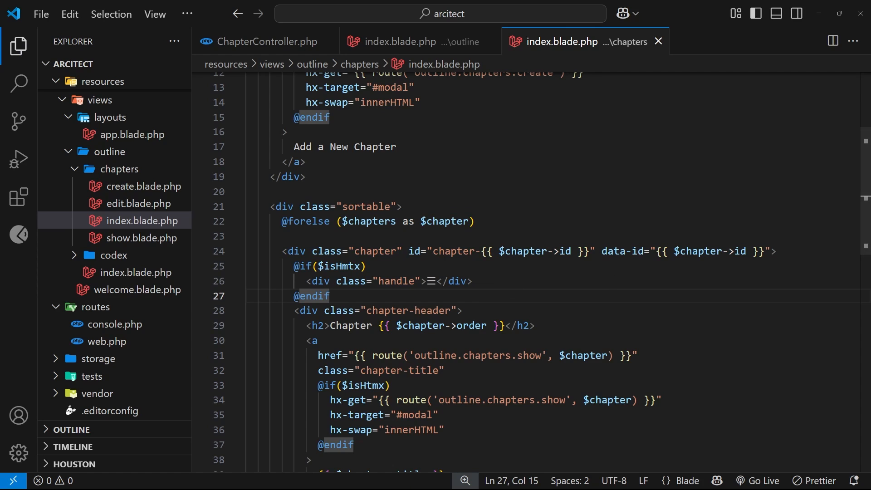
mouse_move(260, 41)
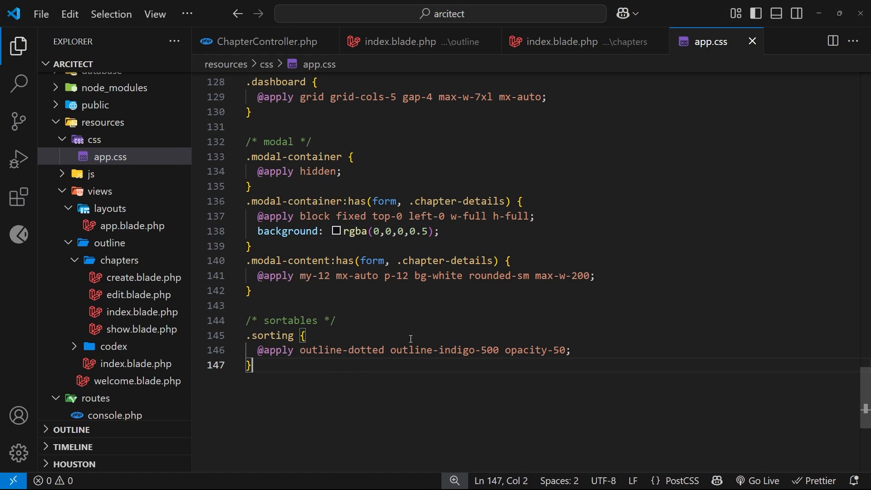
type(".handle {")
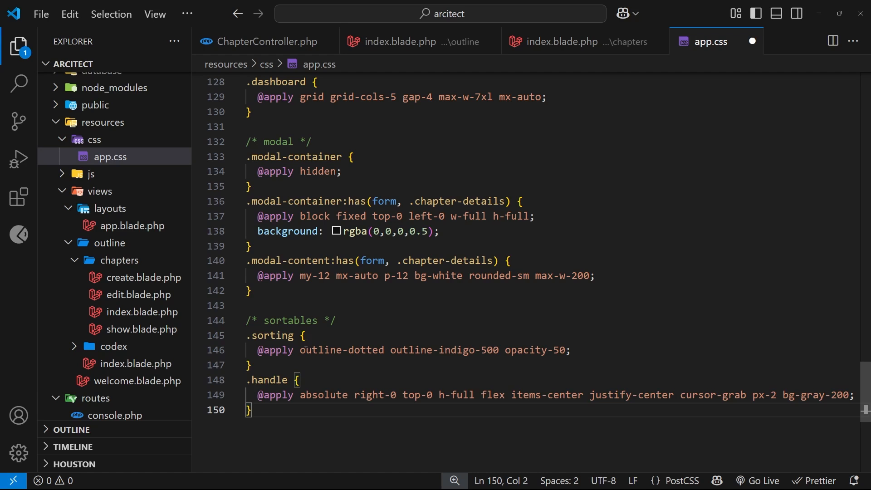
double_click(322, 394)
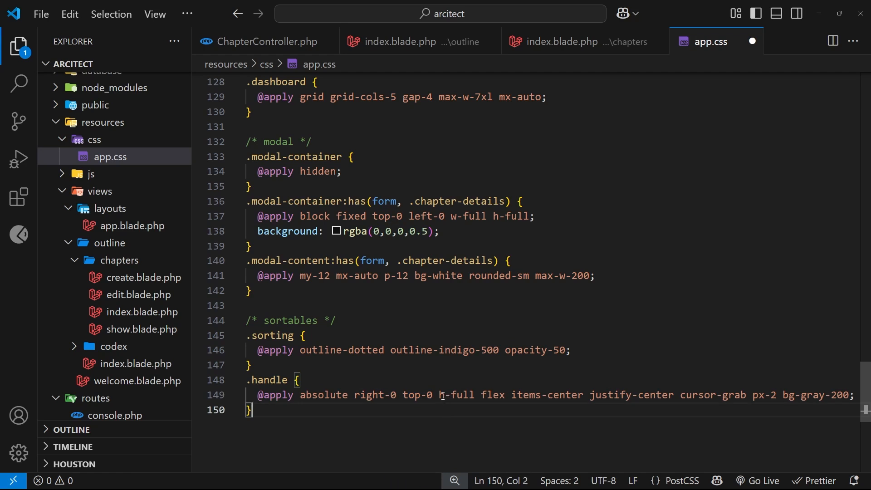
double_click(492, 395)
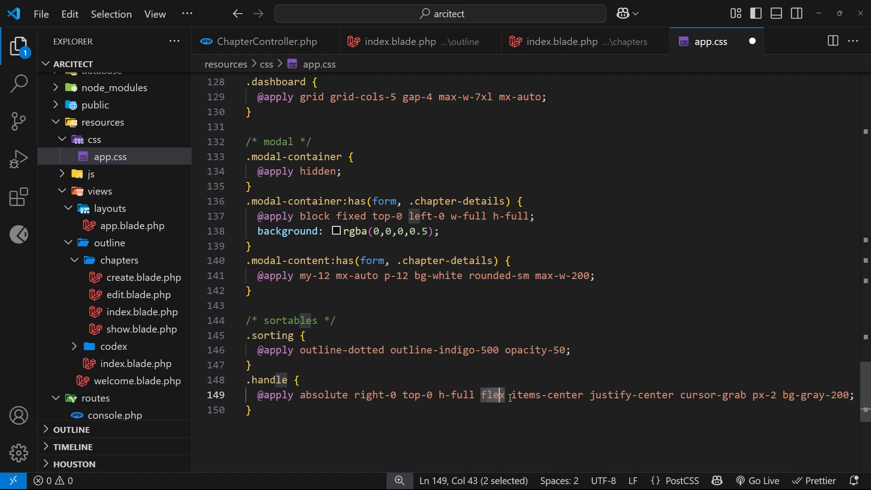
double_click(610, 395)
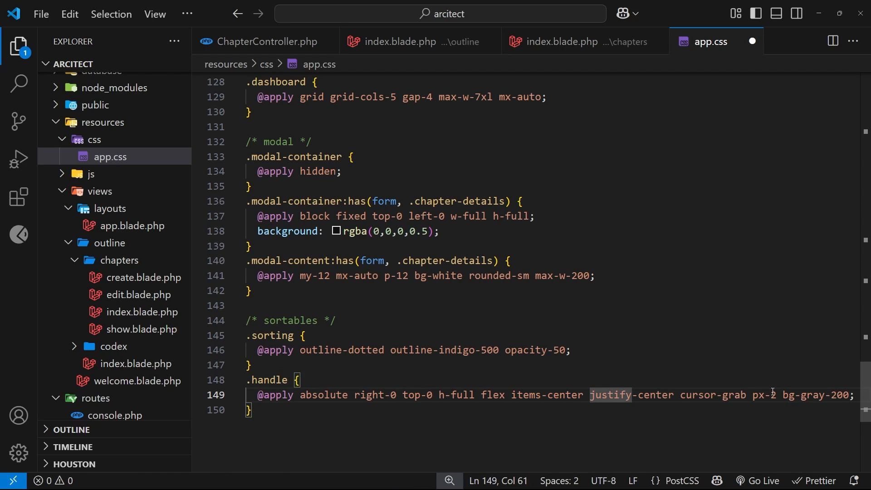
double_click(714, 394)
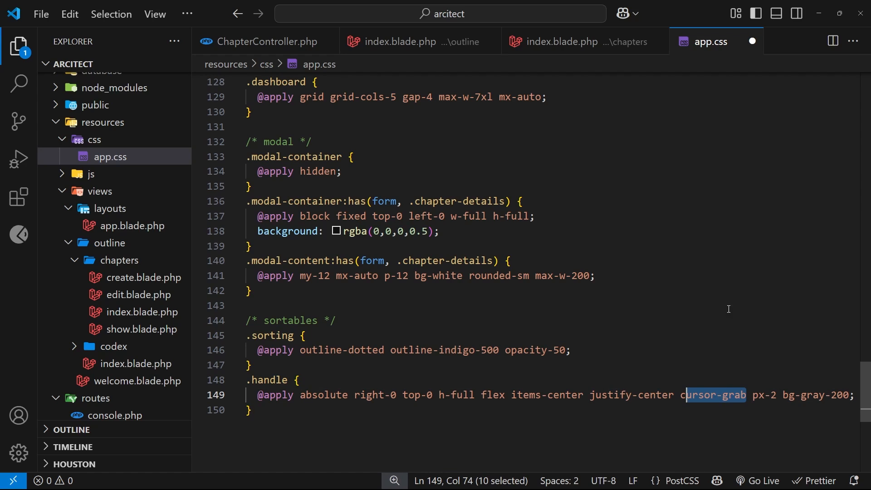
mouse_move(693, 277)
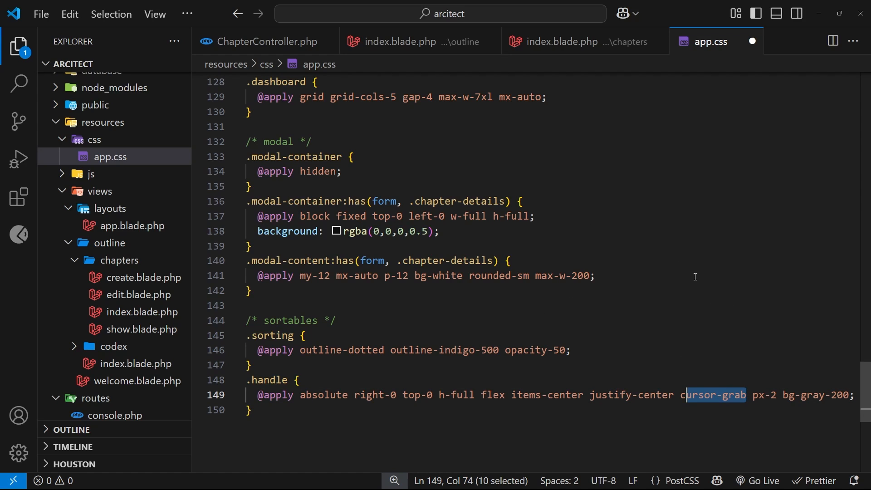
left_click(256, 305)
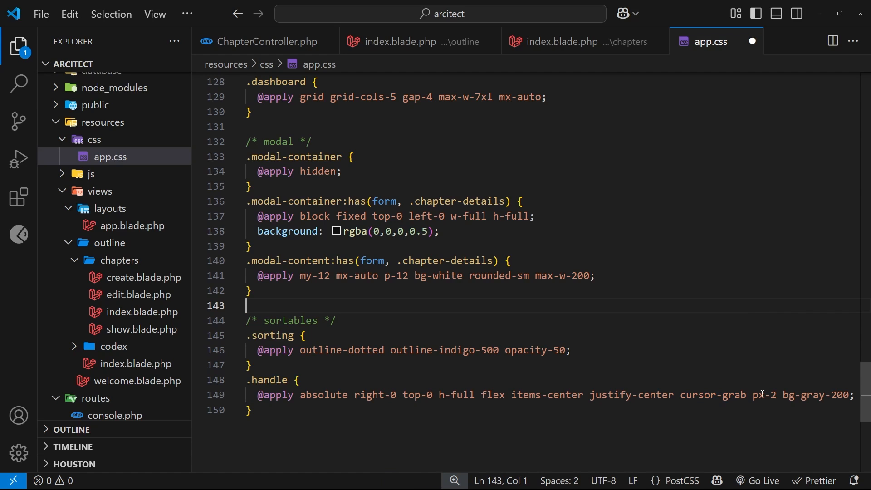
mouse_move(823, 379)
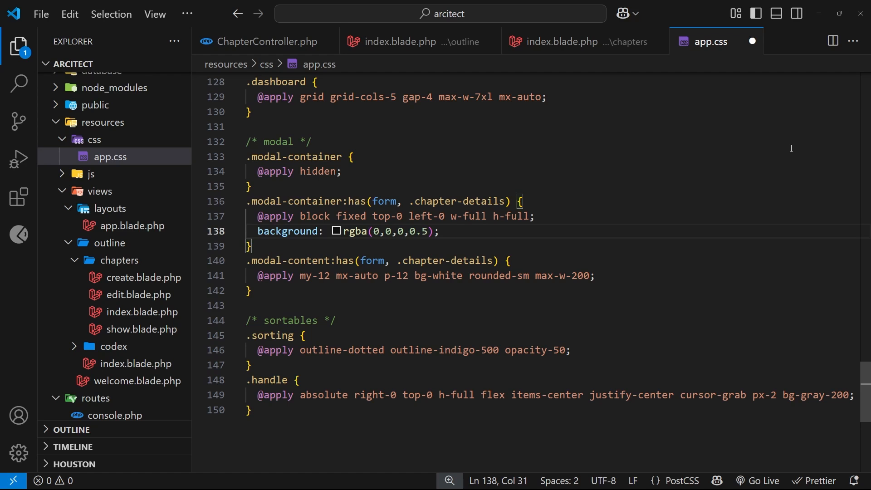
left_click(562, 41)
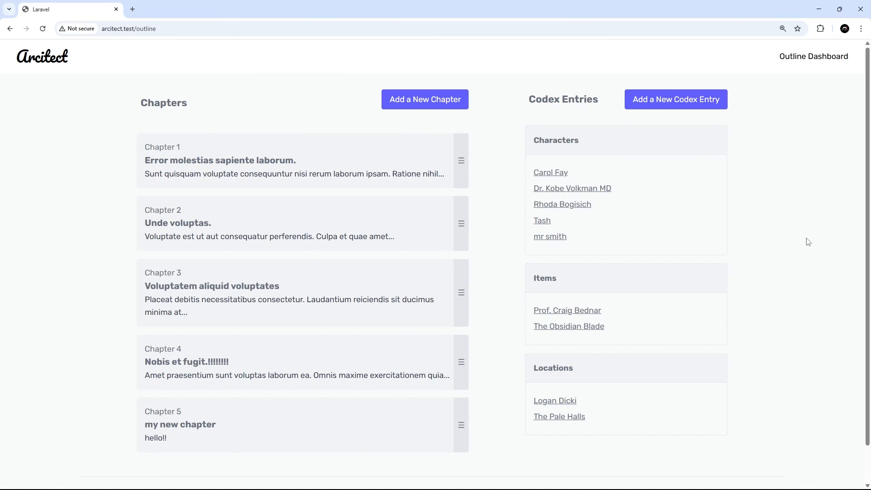
mouse_move(467, 216)
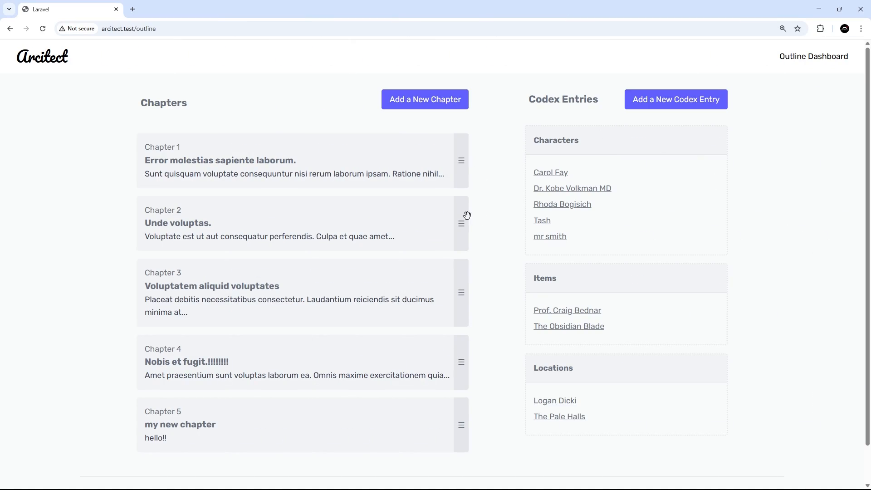
Reorder the chapter cards by their gray handles so Voluptatem aliquid voluptates comes first
left_click_drag(461, 223, 460, 300)
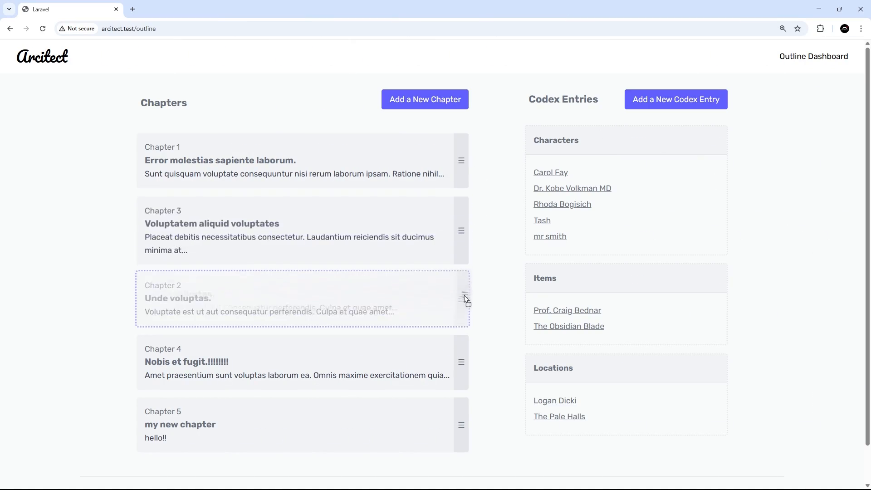
left_click_drag(463, 294, 463, 230)
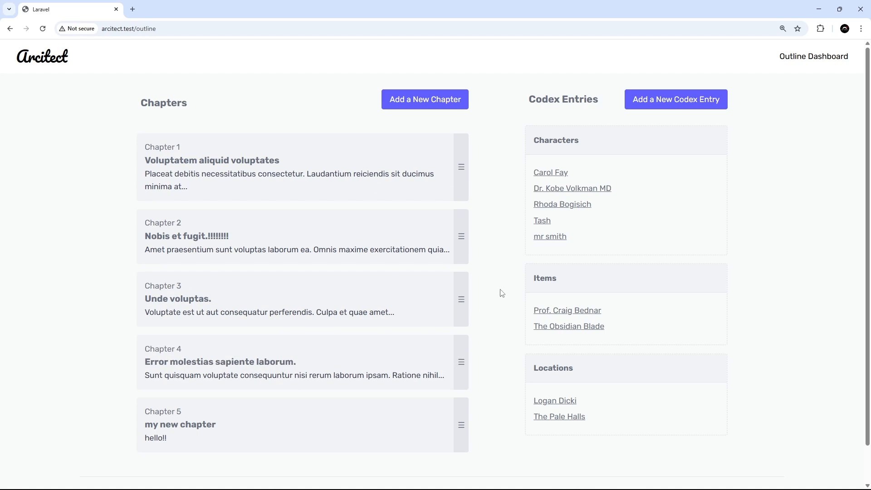
mouse_move(502, 298)
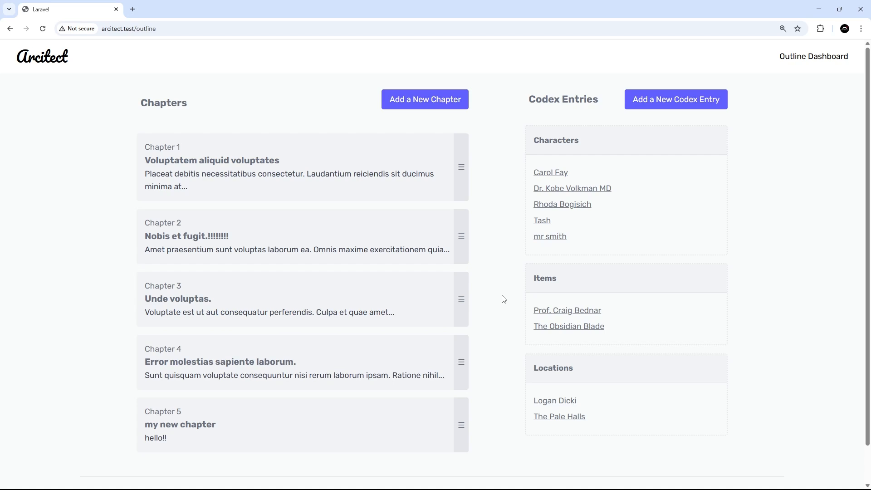
mouse_move(427, 316)
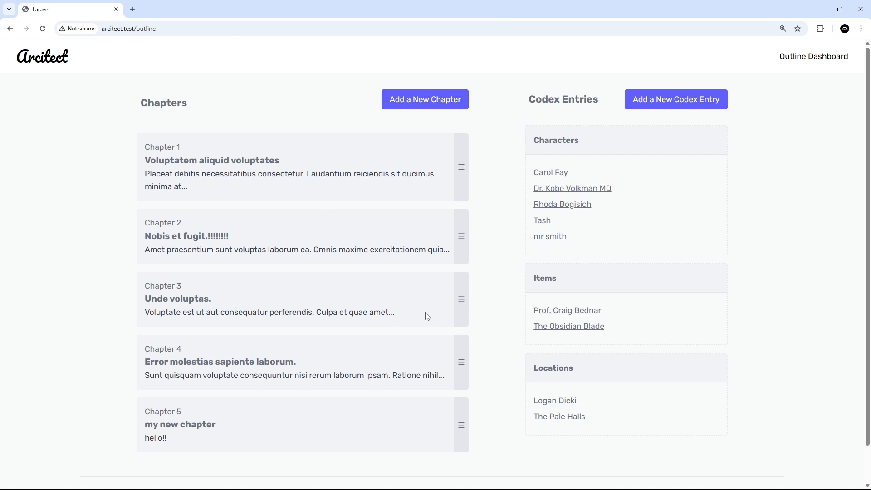
mouse_move(427, 311)
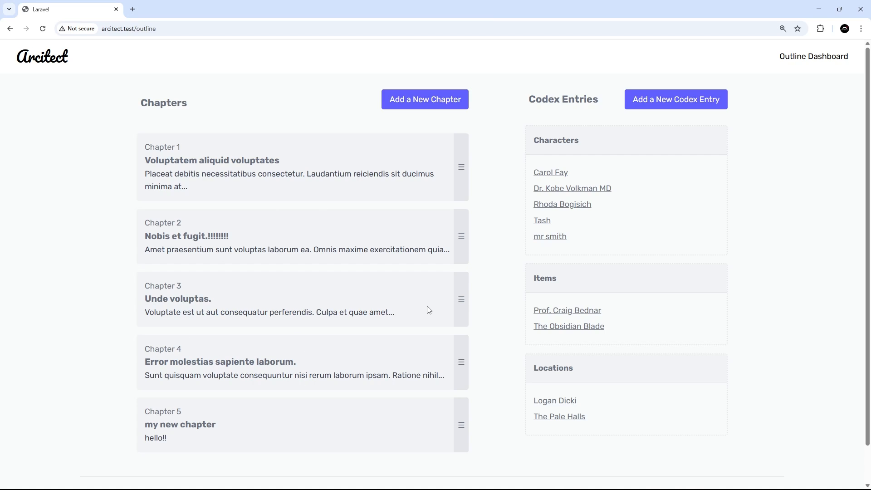
mouse_move(165, 79)
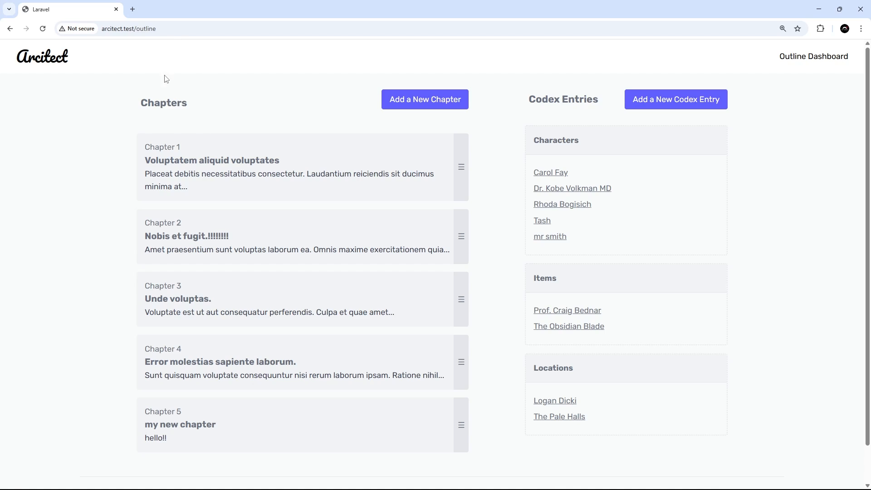
mouse_move(207, 49)
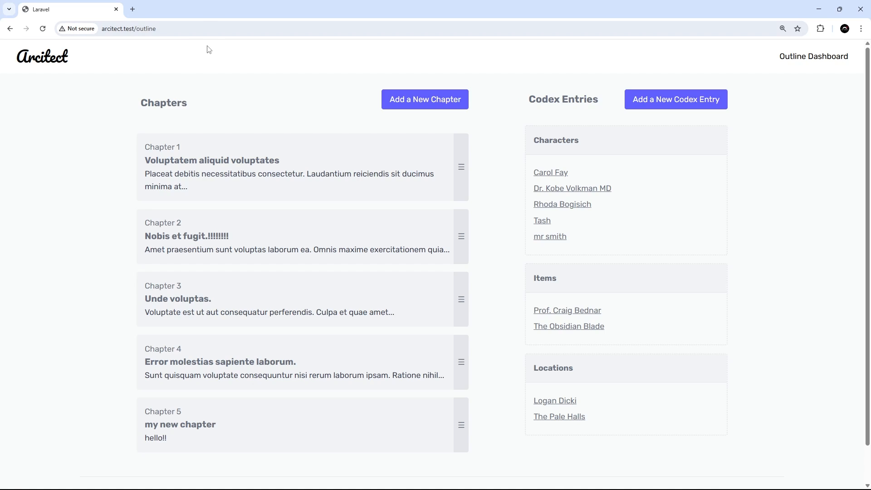
mouse_move(644, 120)
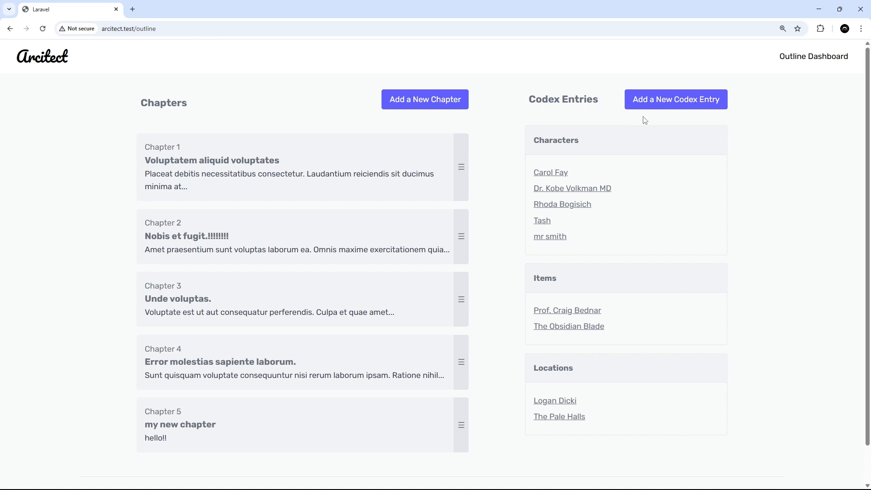
mouse_move(766, 342)
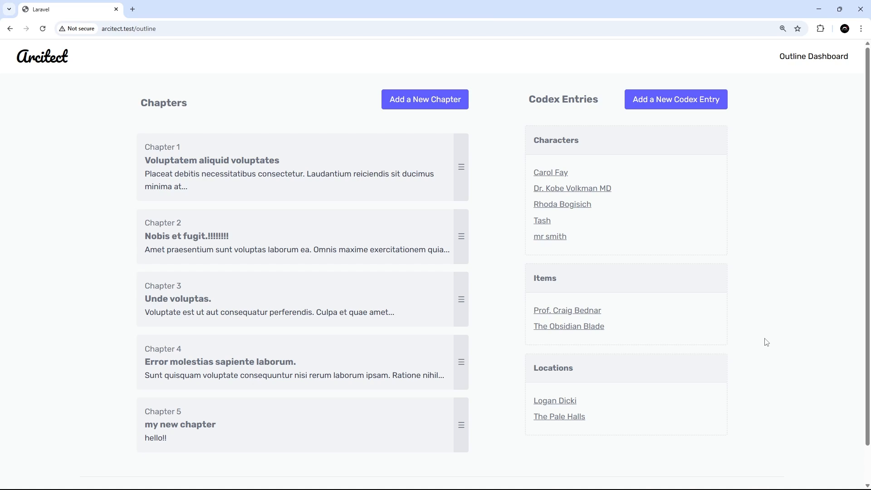
mouse_move(773, 338)
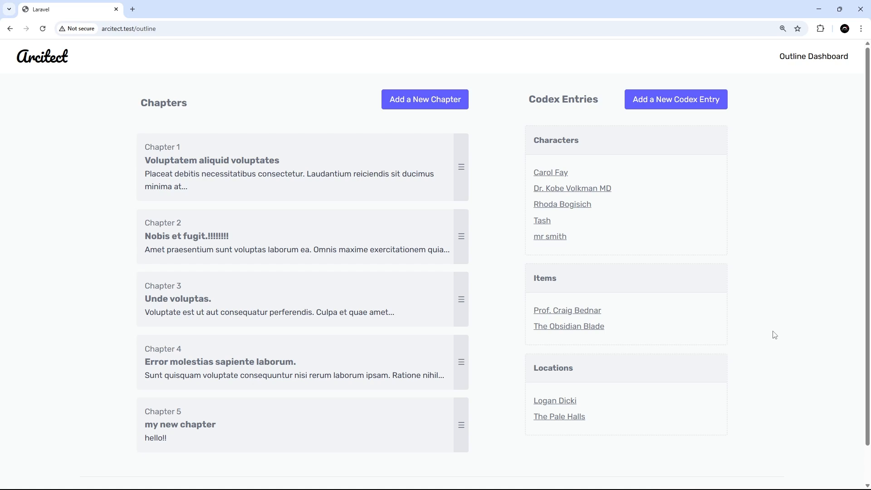
mouse_move(775, 233)
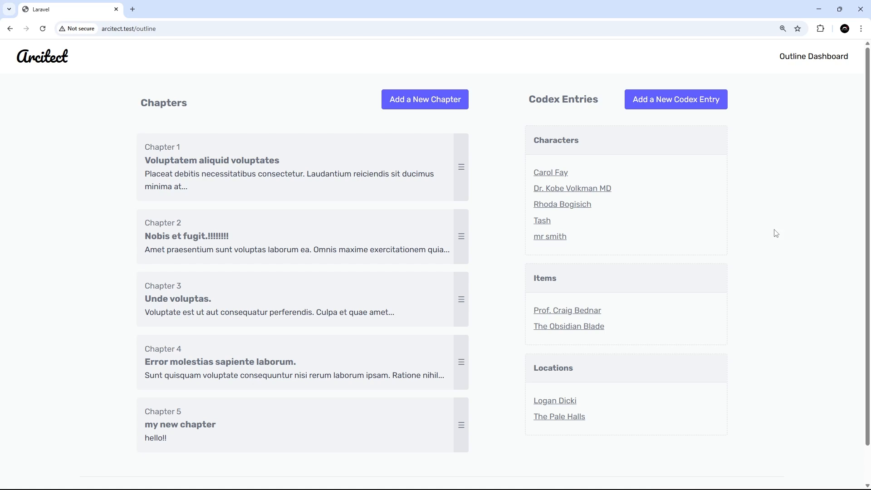
mouse_move(770, 218)
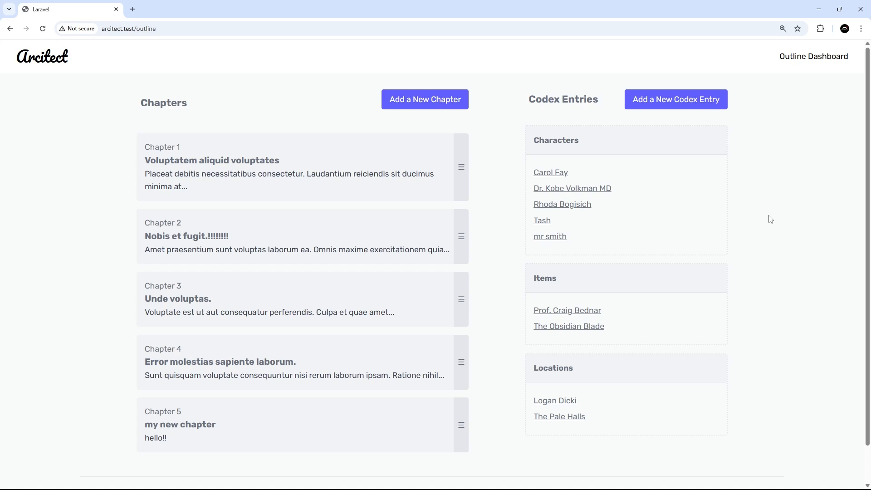
mouse_move(470, 189)
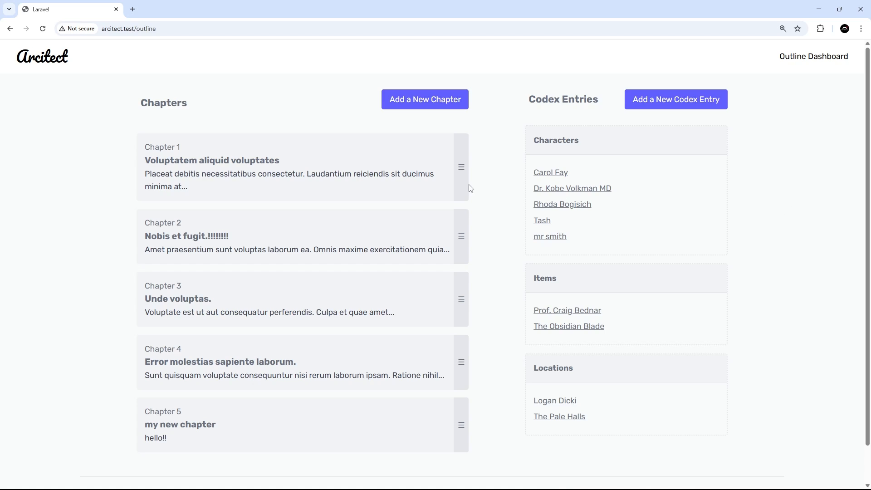
mouse_move(318, 335)
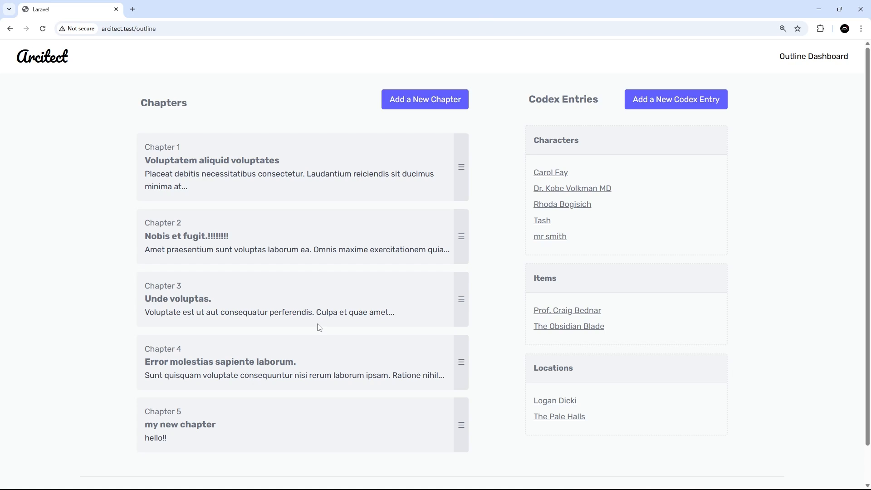
mouse_move(326, 339)
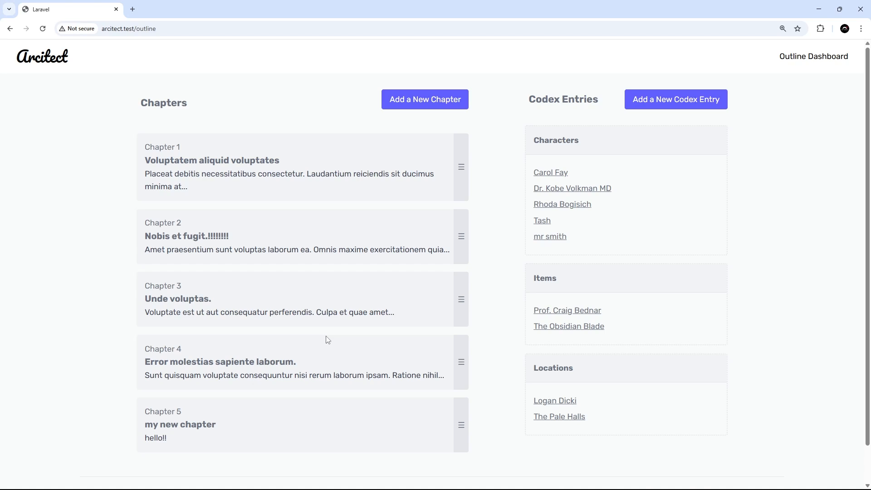
mouse_move(335, 345)
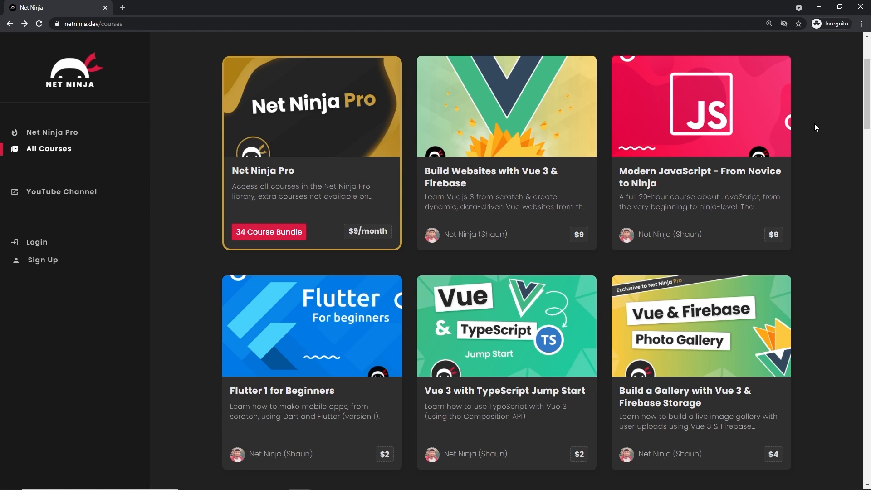
View the Net Ninja Pro page down to its $9 monthly and $79 yearly membership plans
double_click(94, 24)
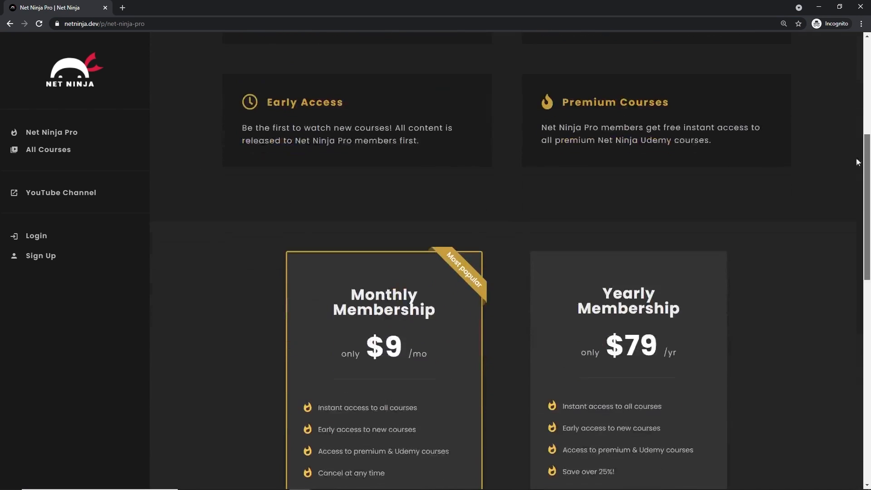
scroll("down", 3)
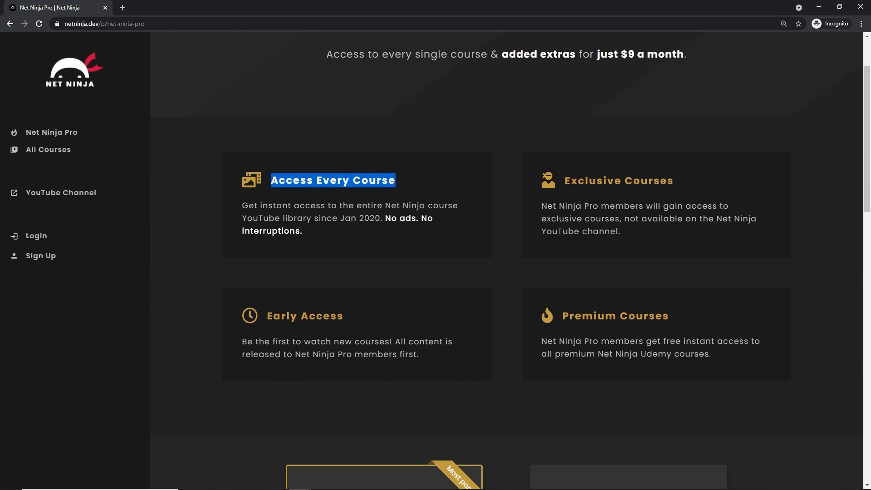
mouse_move(321, 204)
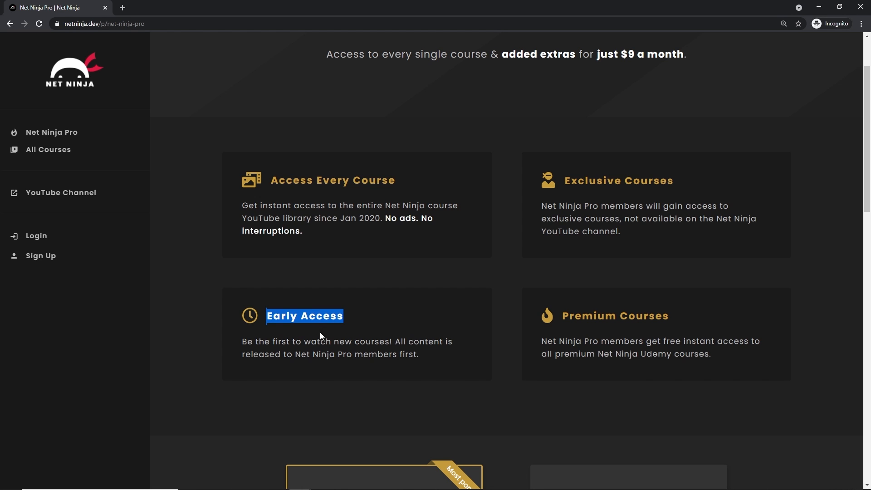
scroll("down", 3)
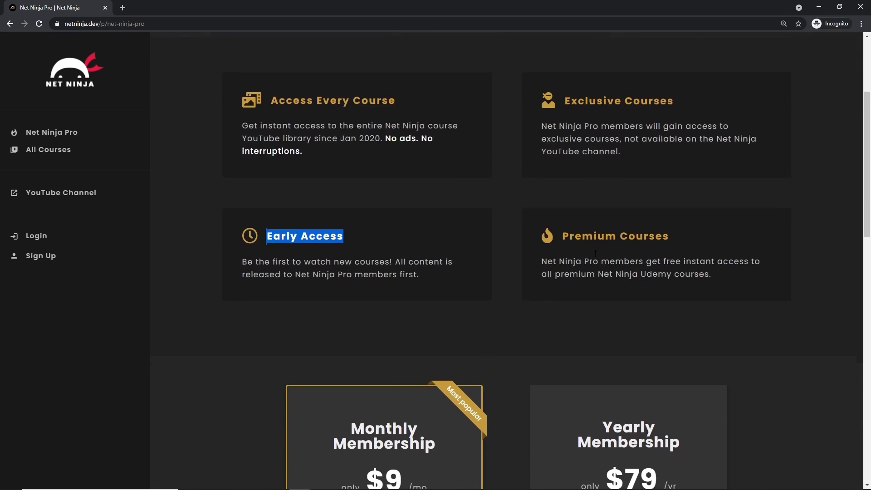
scroll("down", 3)
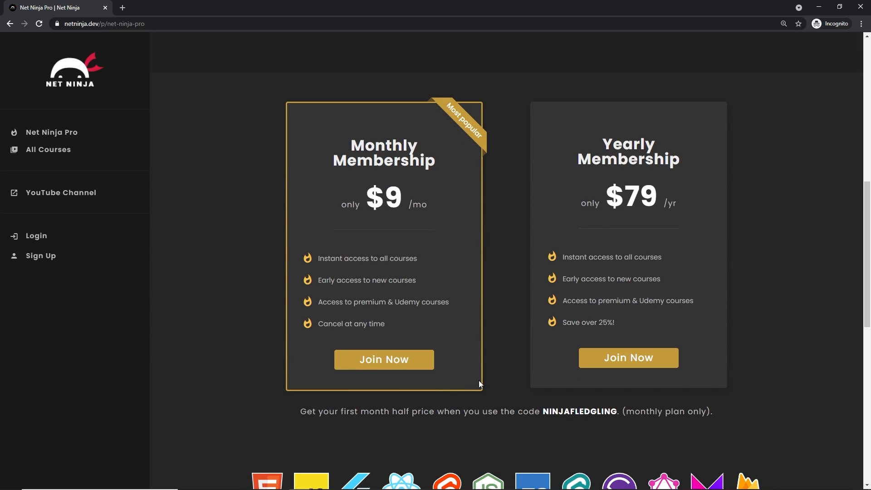
mouse_move(491, 380)
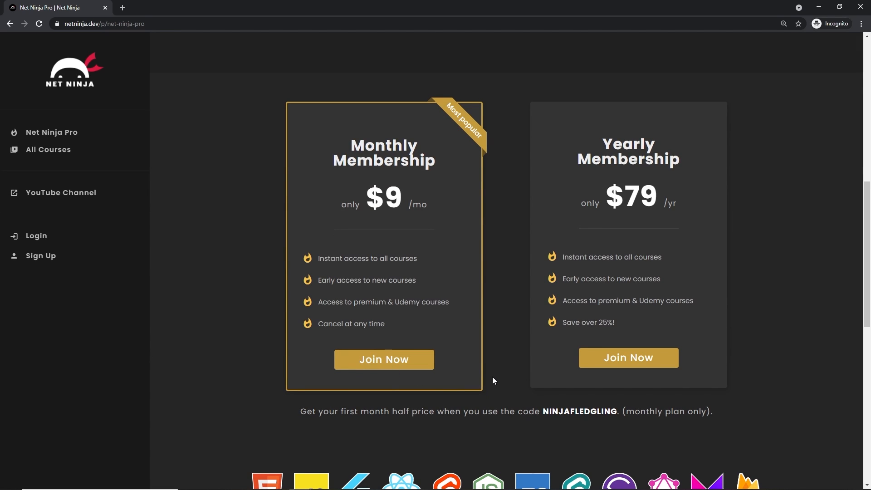